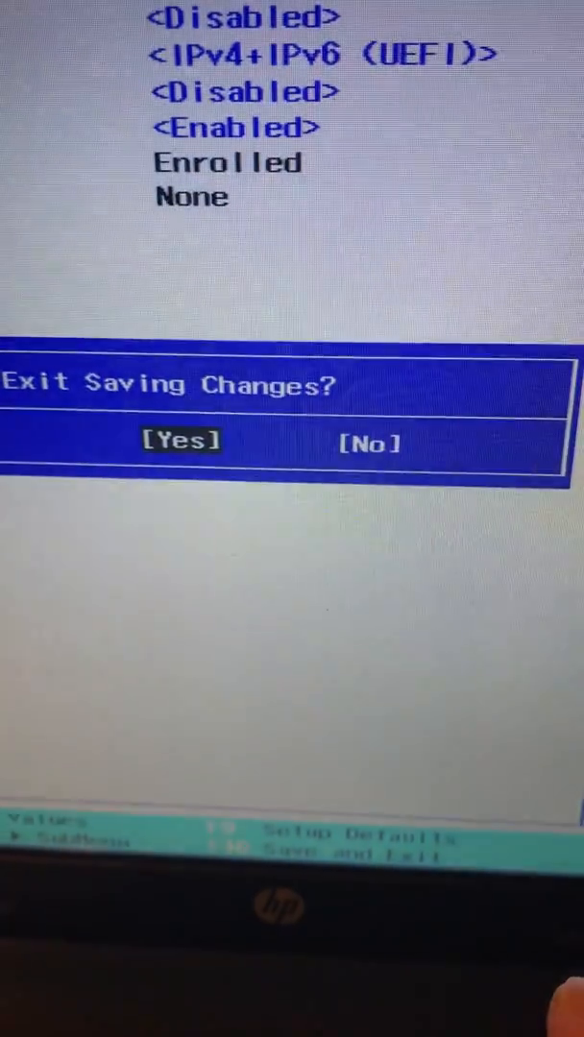
Confirm Yes in the 'Exit Saving Changes?' dialog so the boot menu lists CD/DVD ROM Drive (UEFI)
{"action": "left_click", "coordinate": [181, 442]}
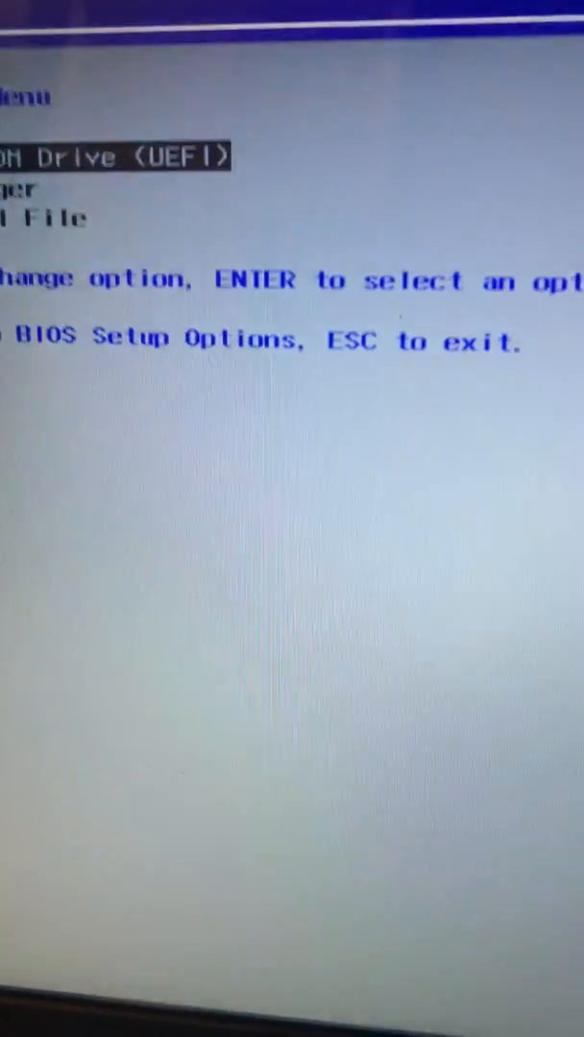